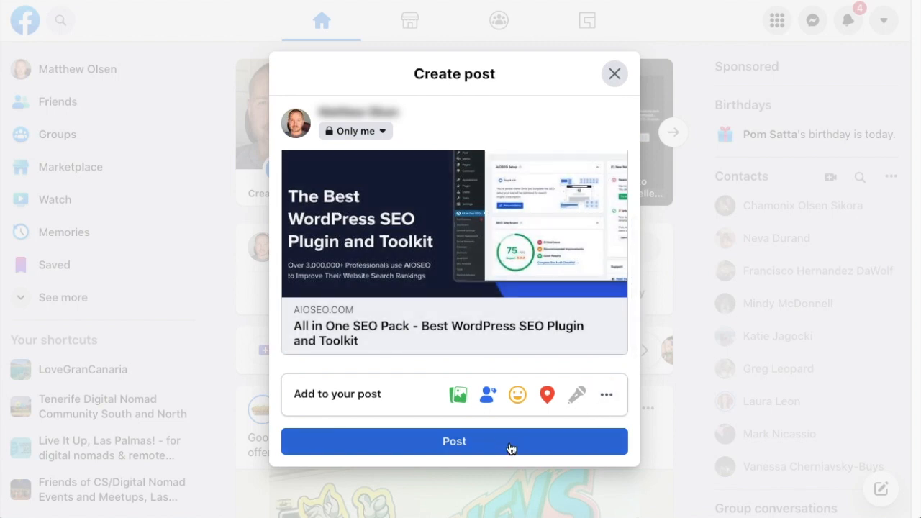
Step: Publish the Facebook post and scroll the profile to inspect the AIOSEO link preview
left_click(454, 441)
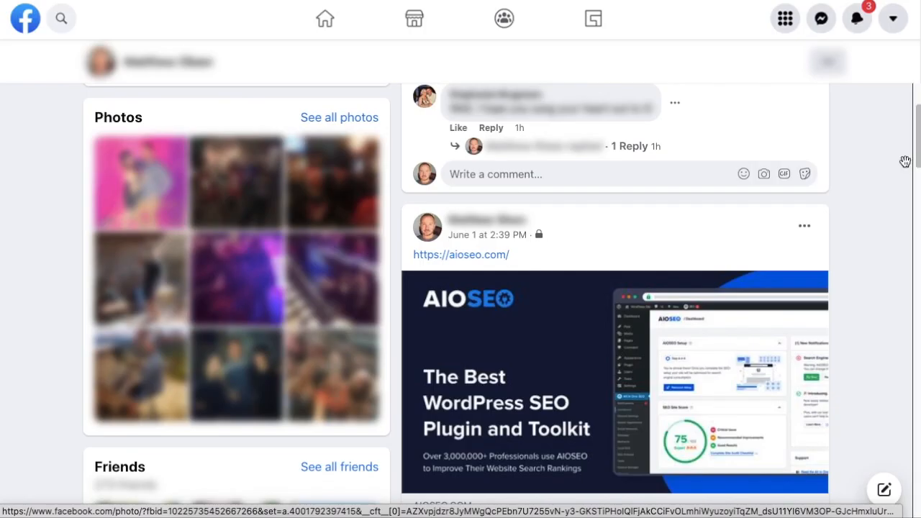
mouse_move(876, 148)
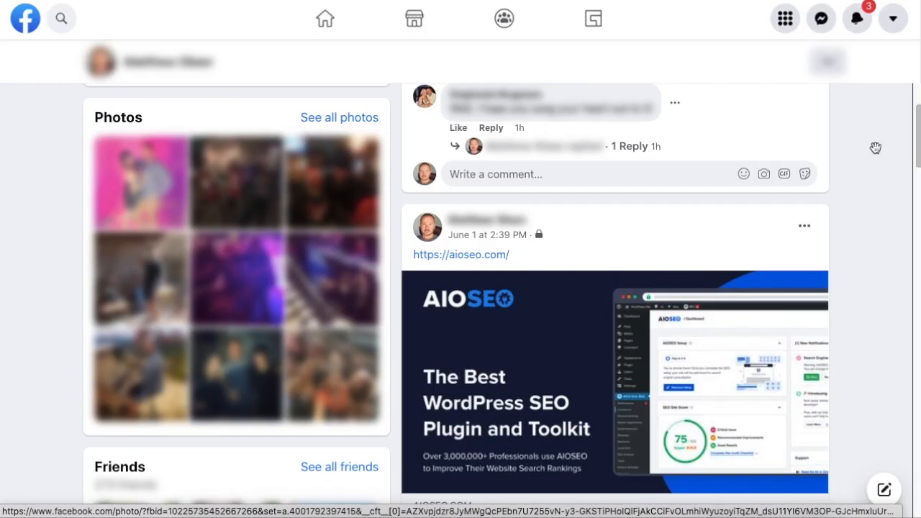
scroll("down", 3)
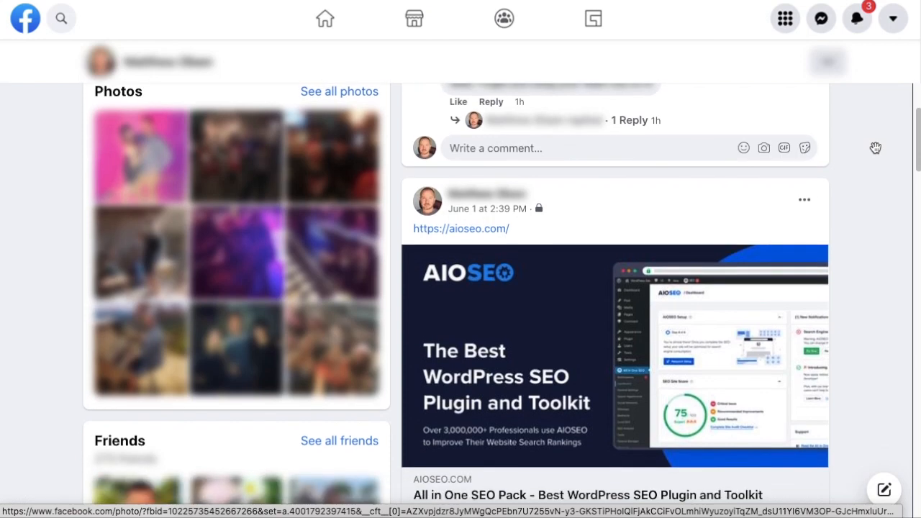
scroll("down", 3)
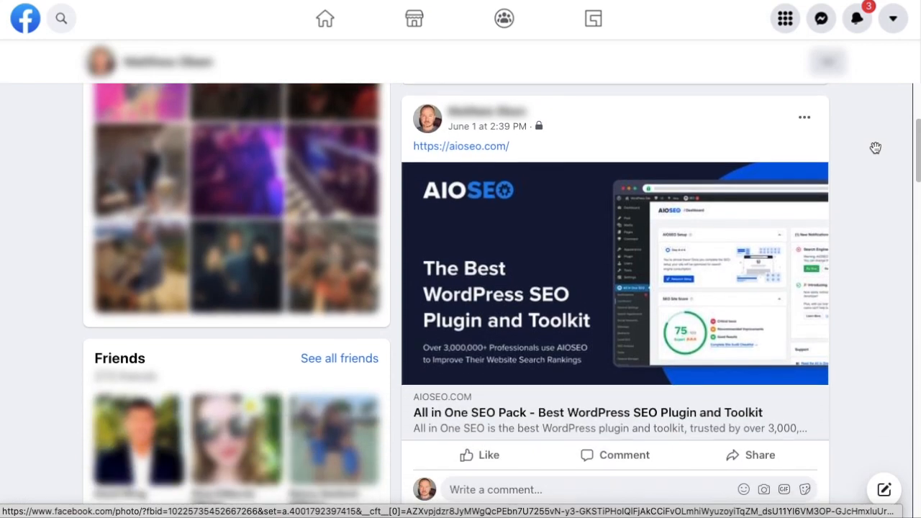
scroll("down", 3)
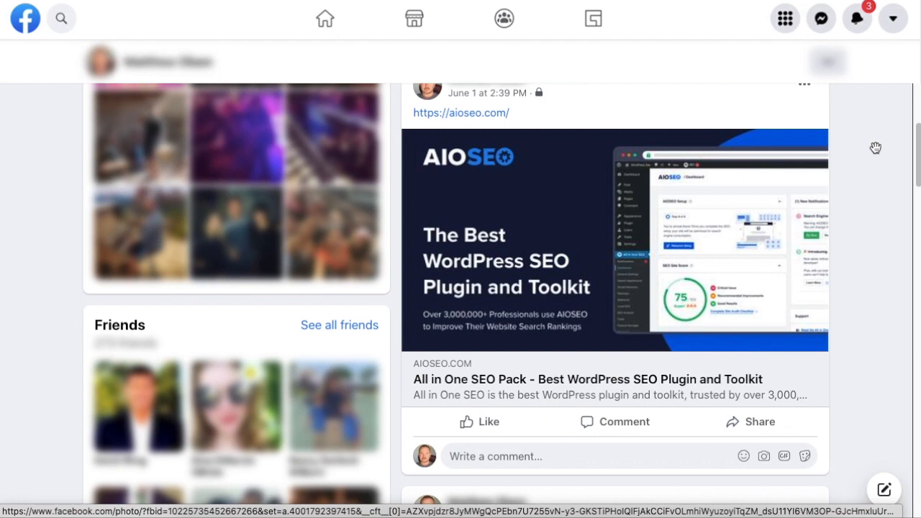
scroll("down", 3)
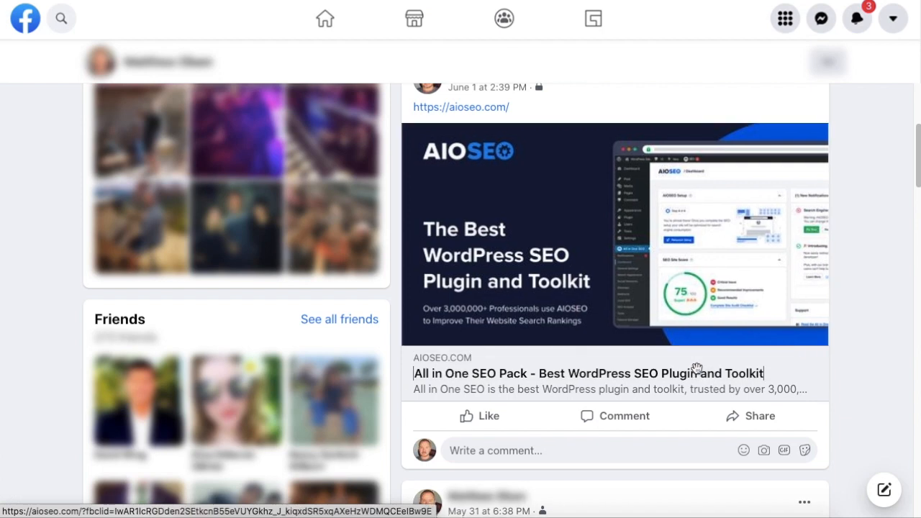
mouse_move(793, 390)
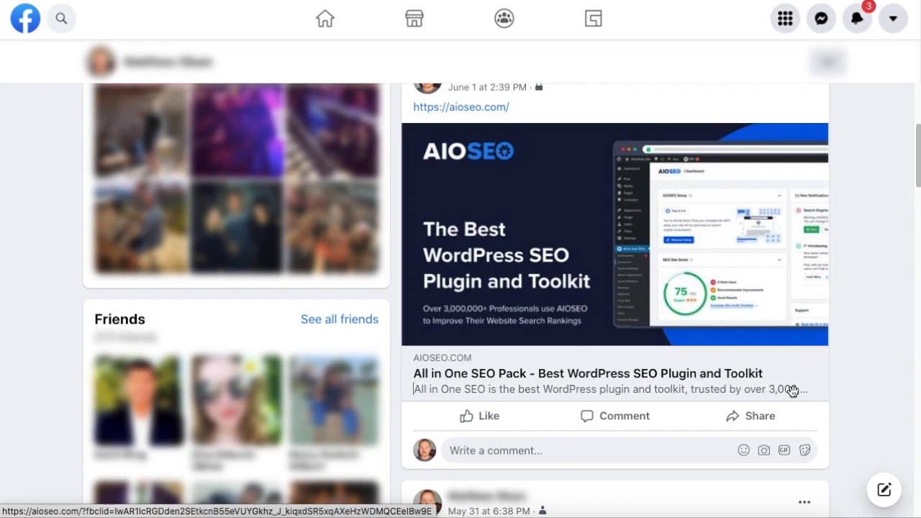
mouse_move(782, 393)
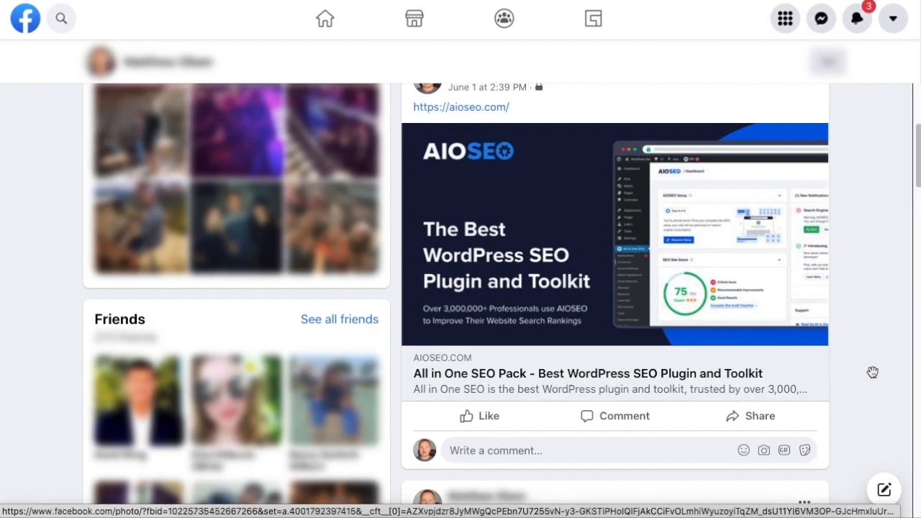
scroll("down", 3)
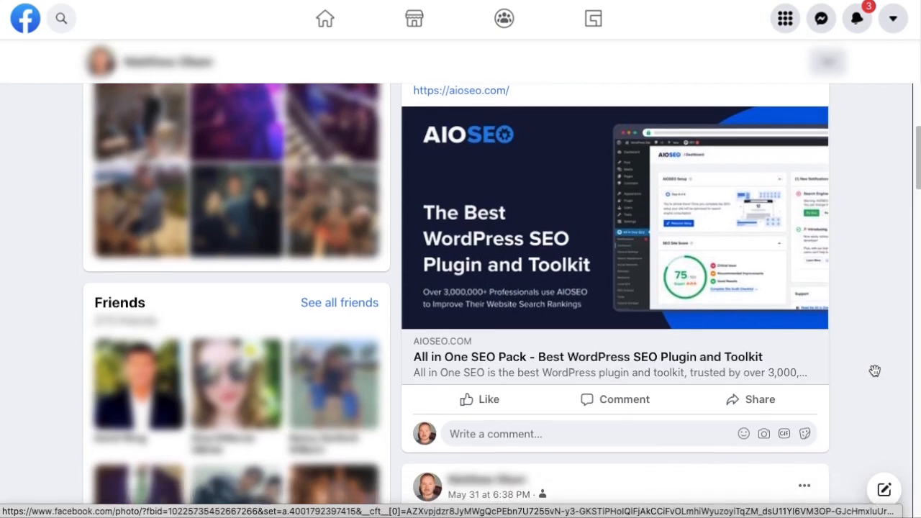
scroll("down", 3)
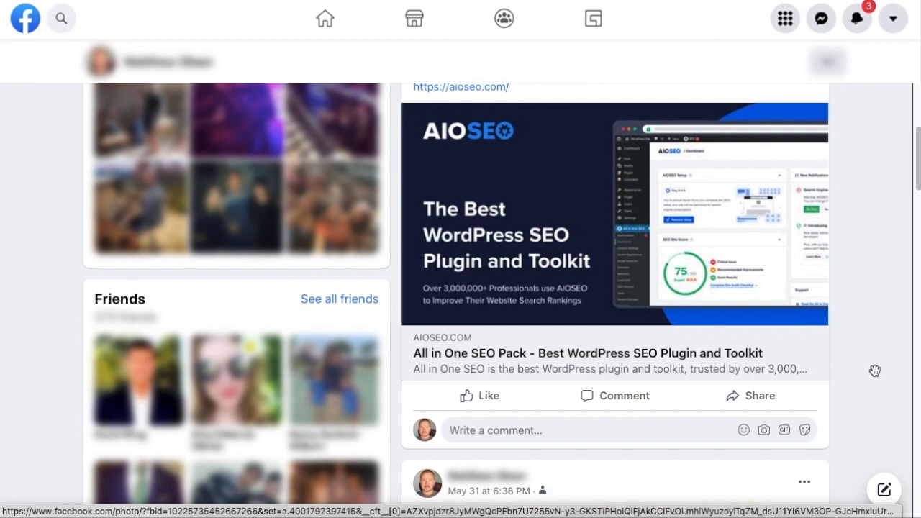
scroll("up", 3)
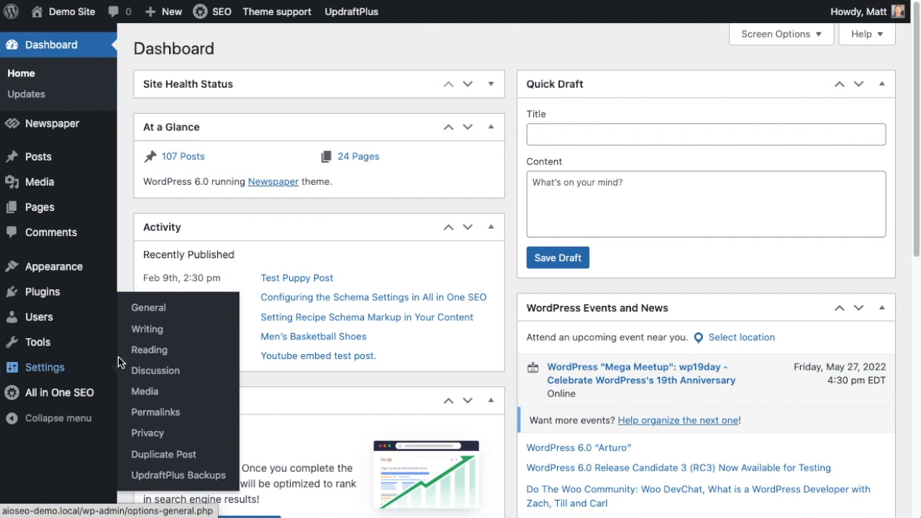
Step: Open Settings > Reading to see the homepage displays latest posts, not a static page
left_click(149, 349)
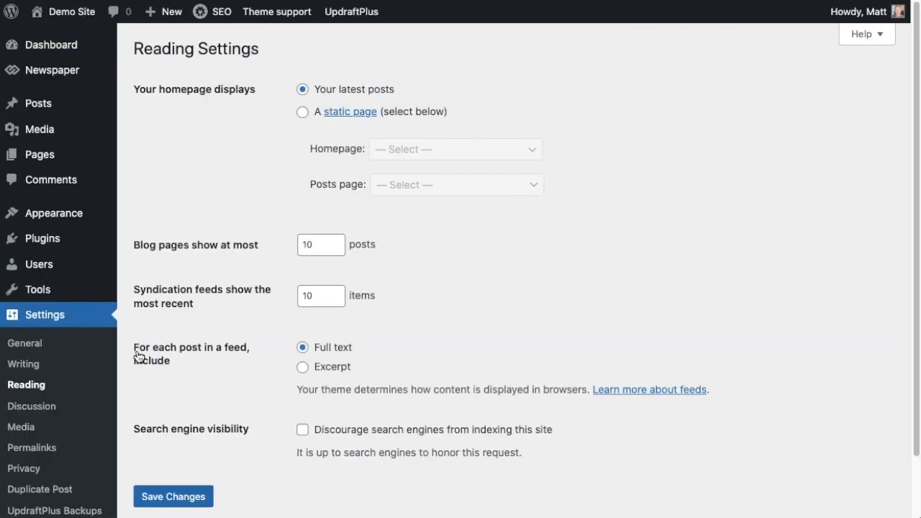
mouse_move(283, 147)
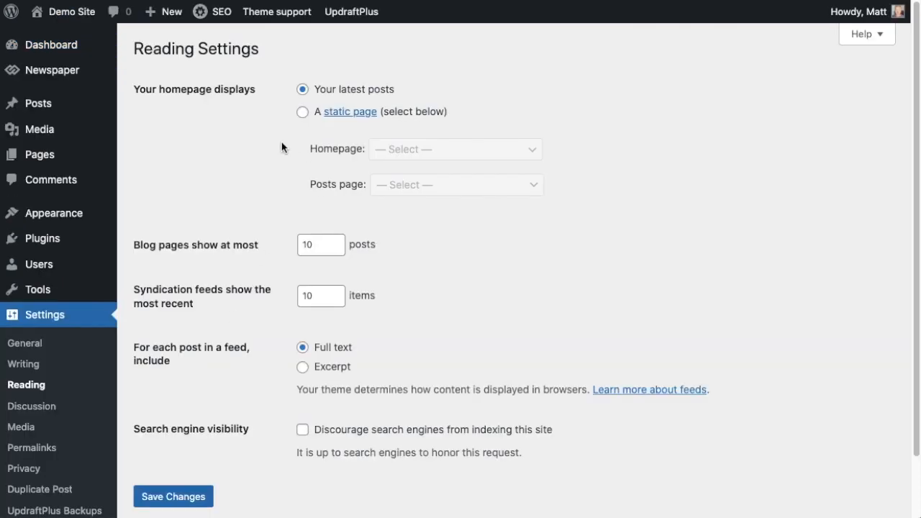
mouse_move(380, 116)
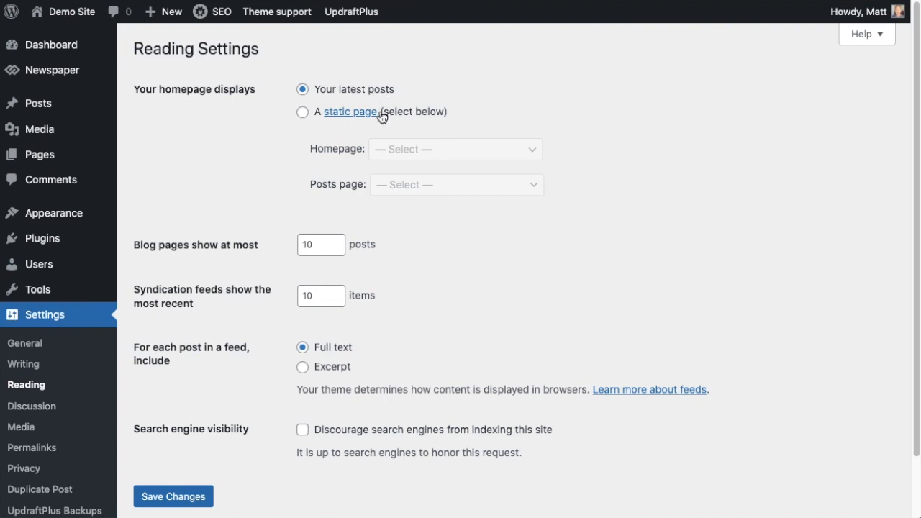
mouse_move(386, 97)
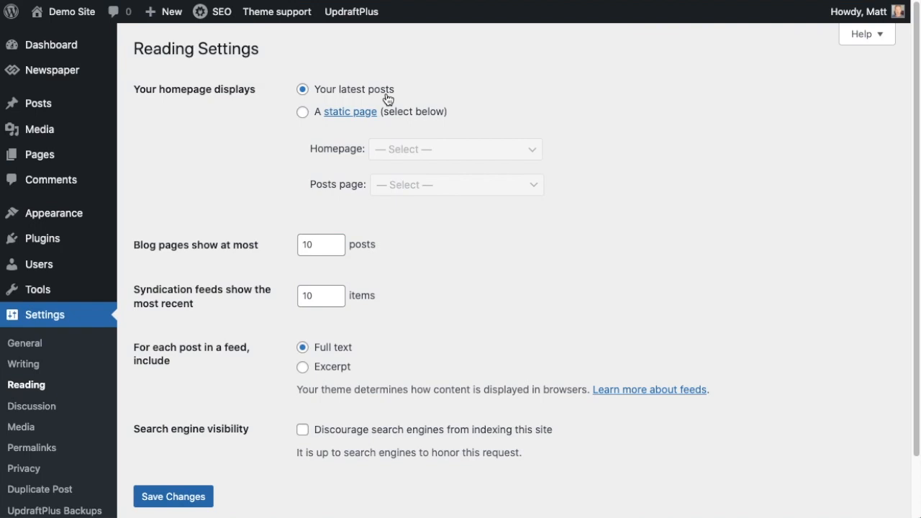
mouse_move(336, 131)
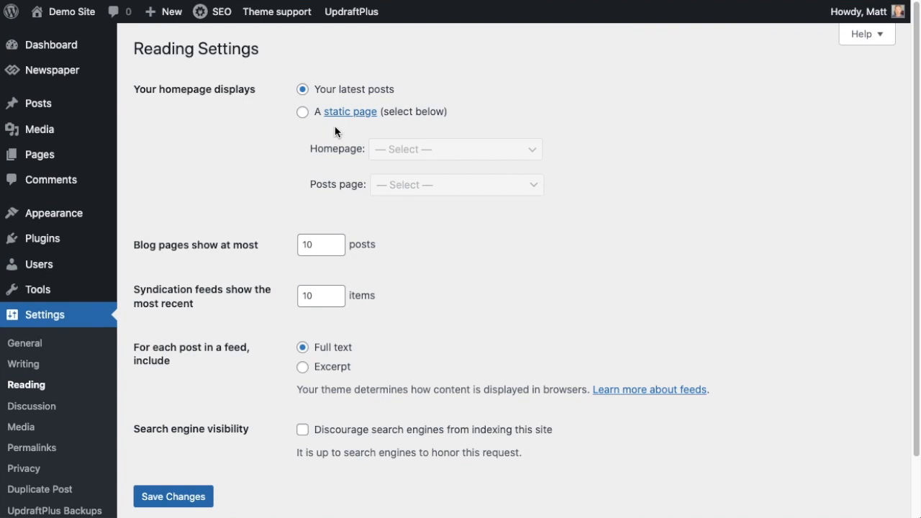
scroll("down", 3)
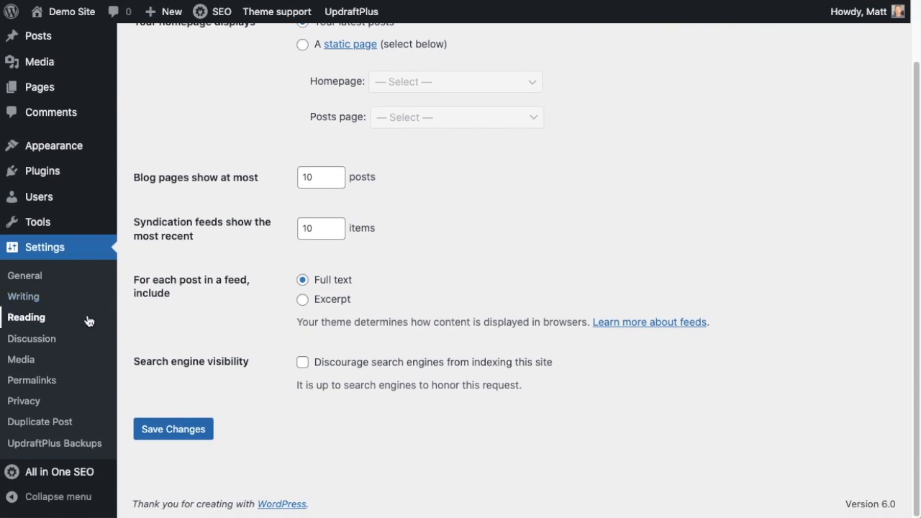
Step: Open AIOSEO Social Networks, Facebook tab, and find the Home Page preview and image fields
left_click(60, 472)
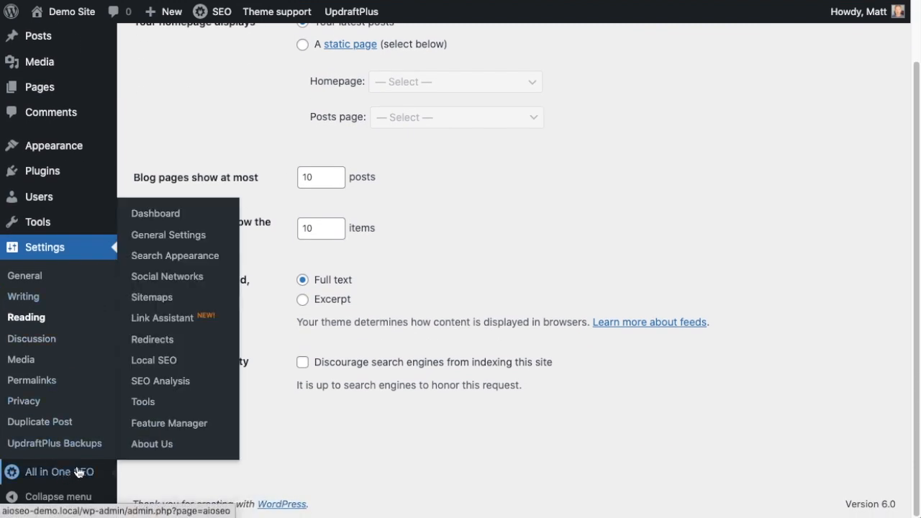
mouse_move(185, 282)
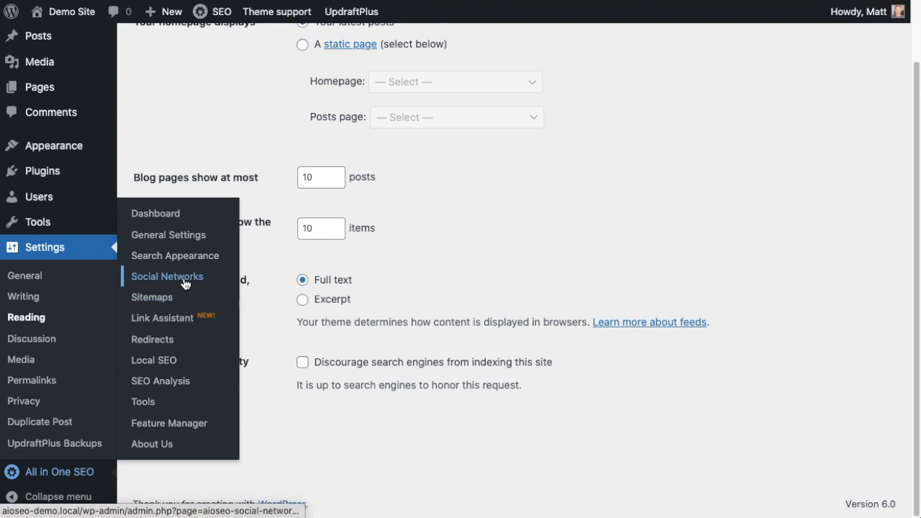
left_click(167, 276)
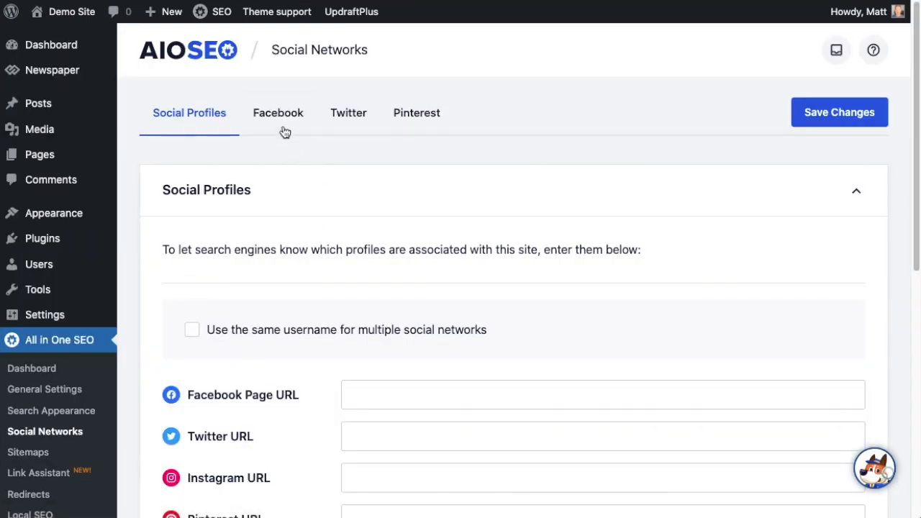
left_click(278, 112)
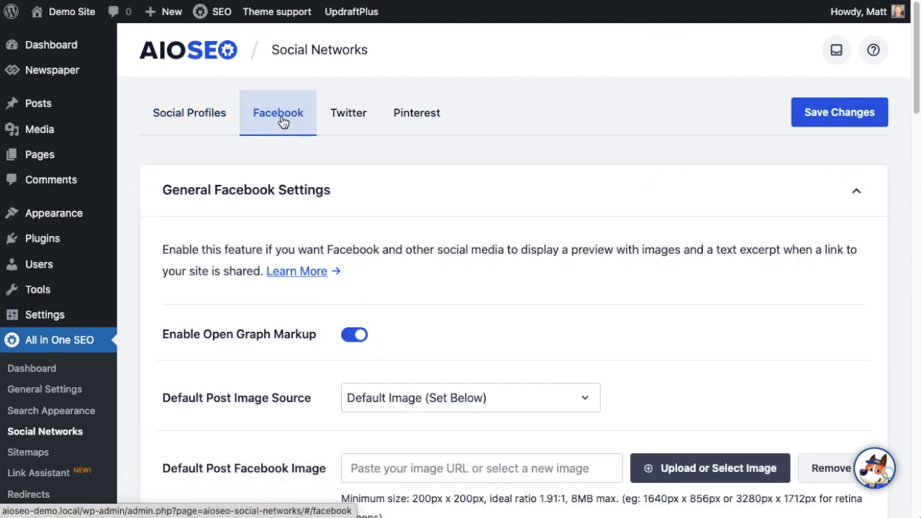
scroll("down", 3)
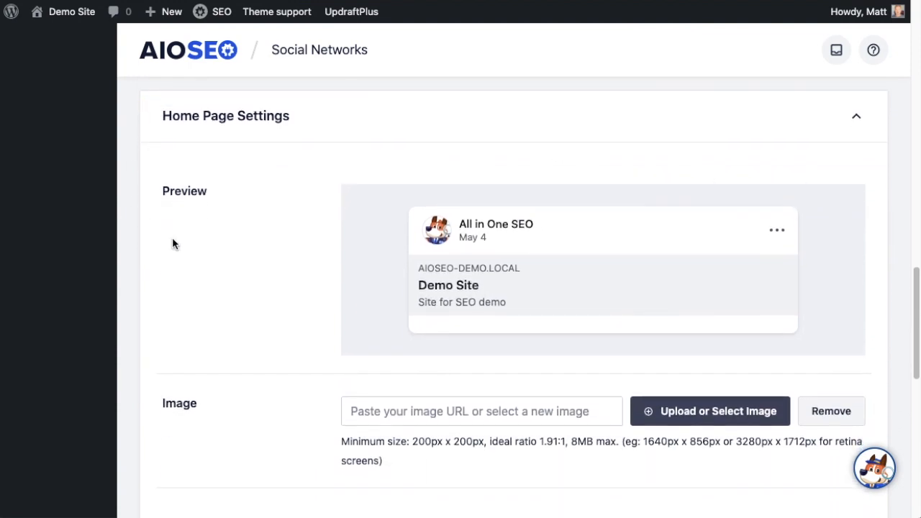
scroll("down", 3)
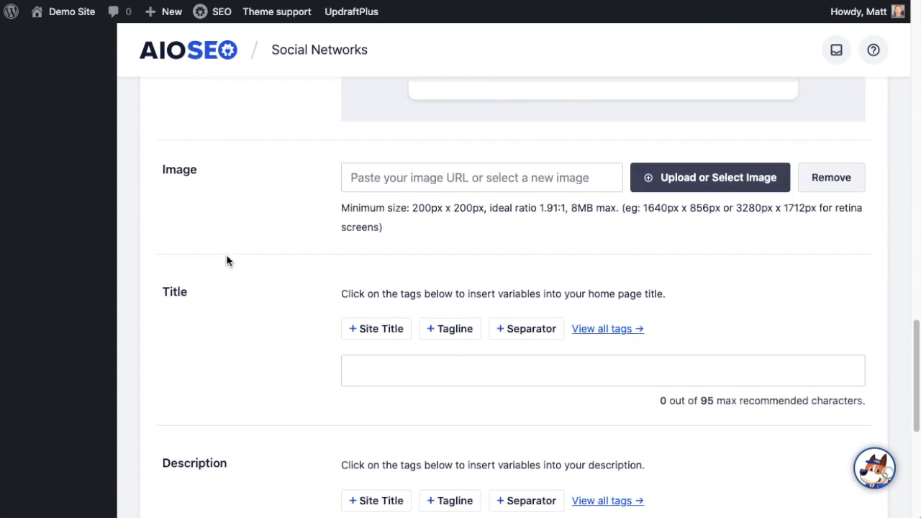
scroll("up", 3)
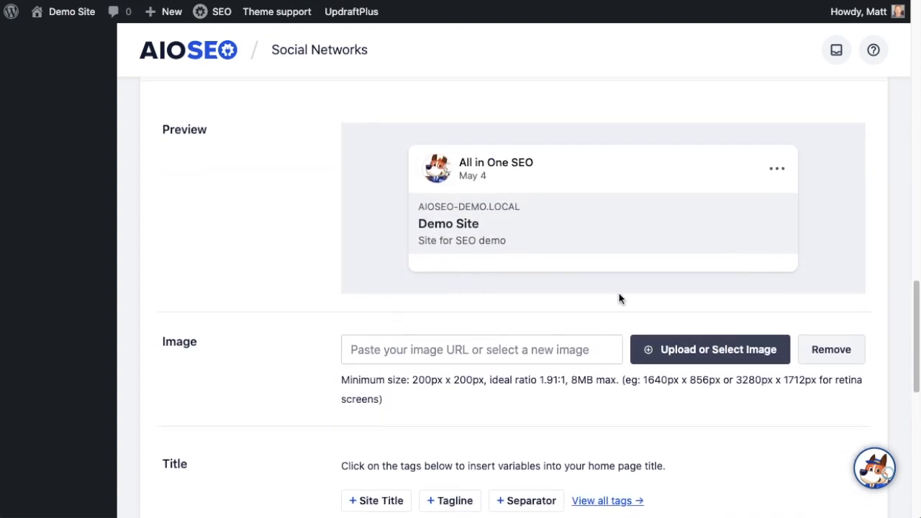
mouse_move(681, 356)
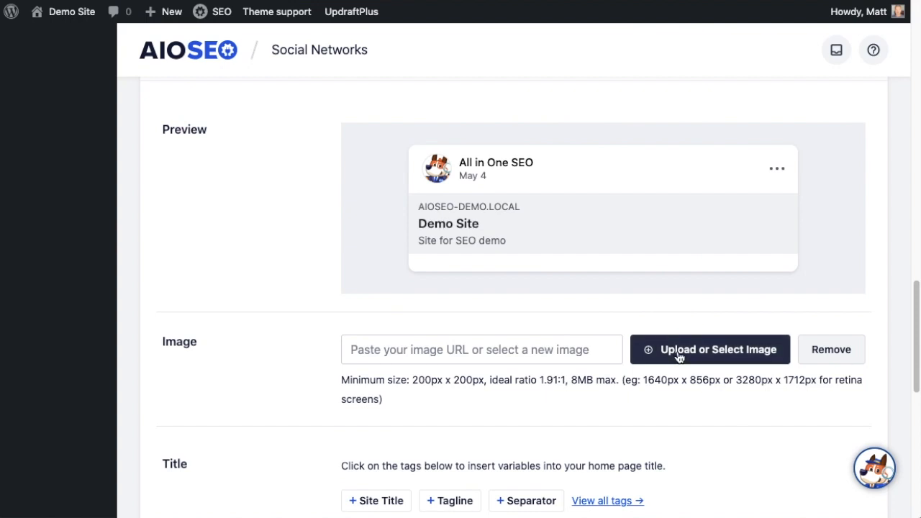
Step: Choose demo-splash.jpg from the Media Library as the home page Facebook image
left_click(709, 348)
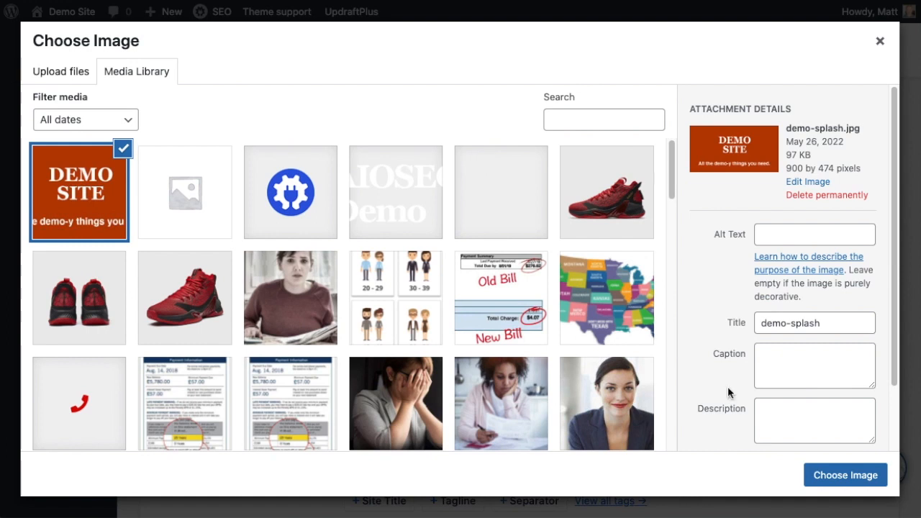
mouse_move(845, 474)
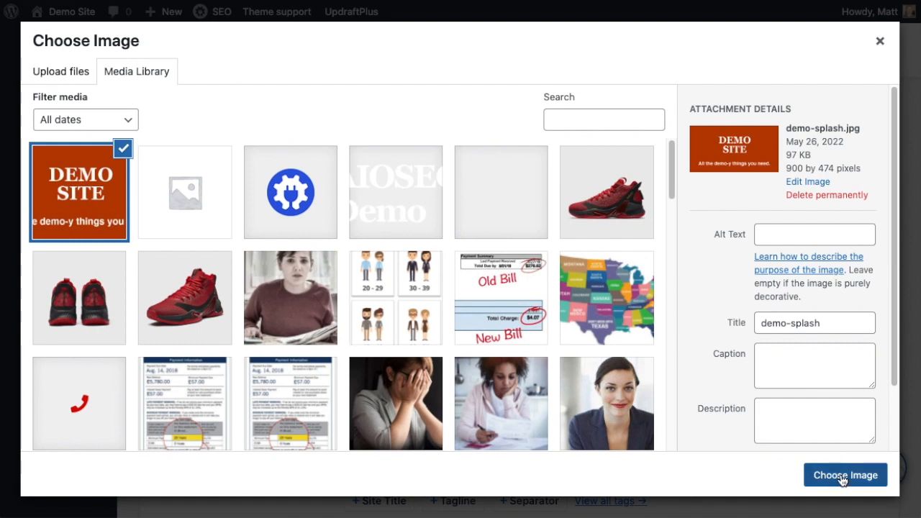
left_click(844, 474)
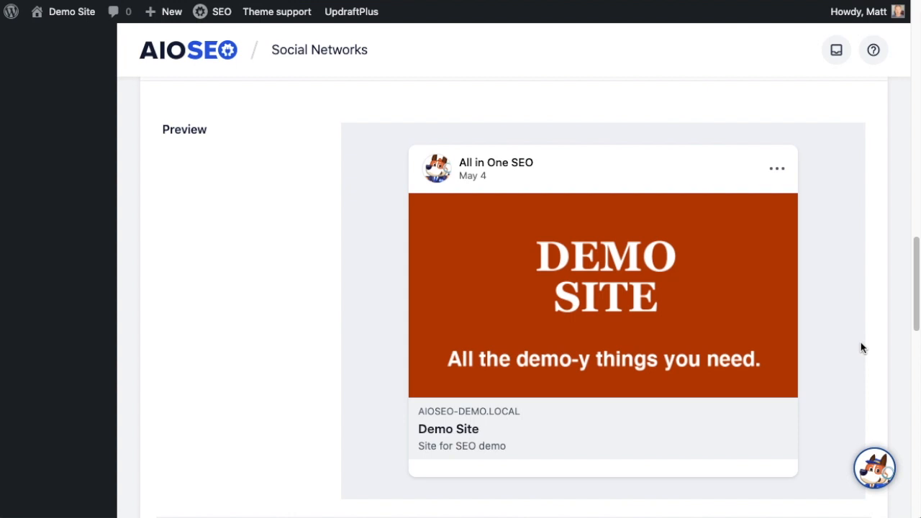
mouse_move(842, 321)
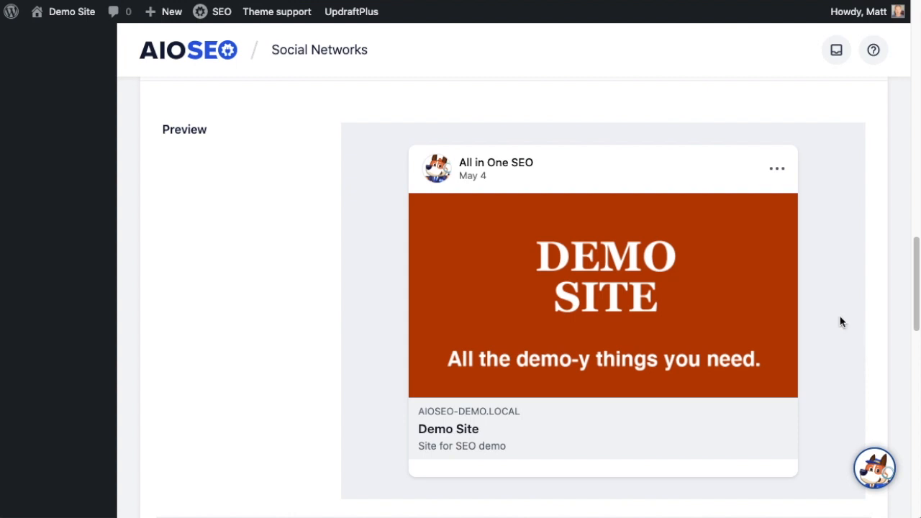
scroll("down", 3)
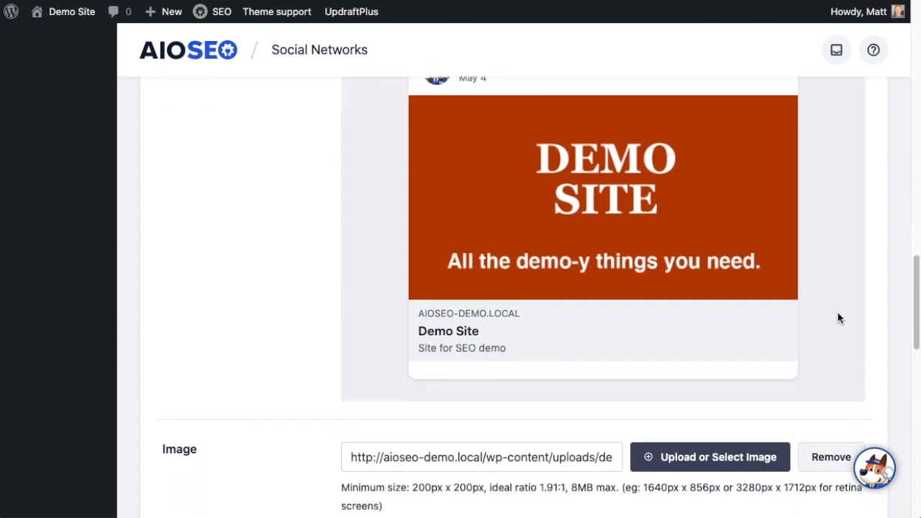
scroll("up", 3)
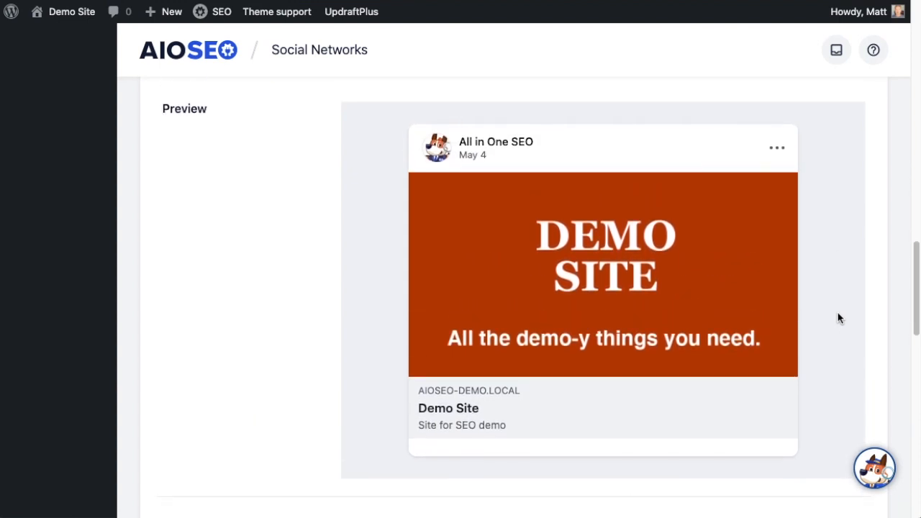
mouse_move(751, 259)
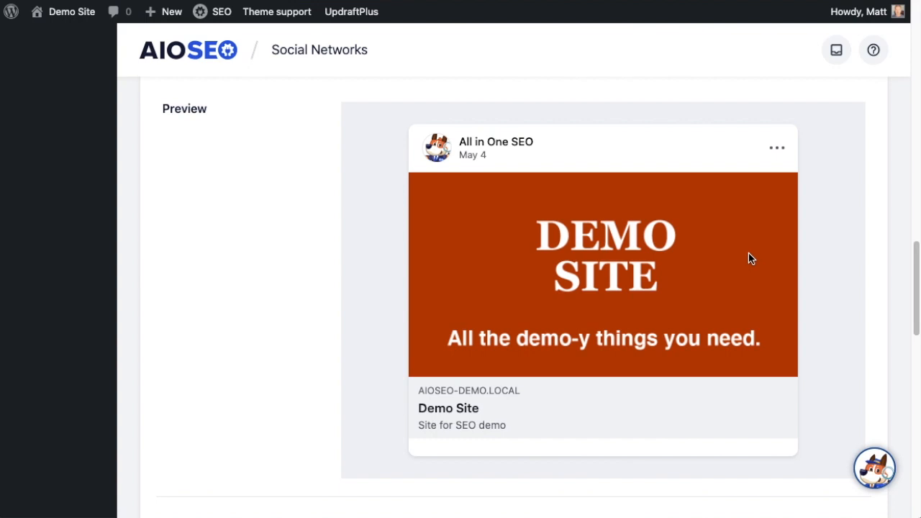
mouse_move(513, 347)
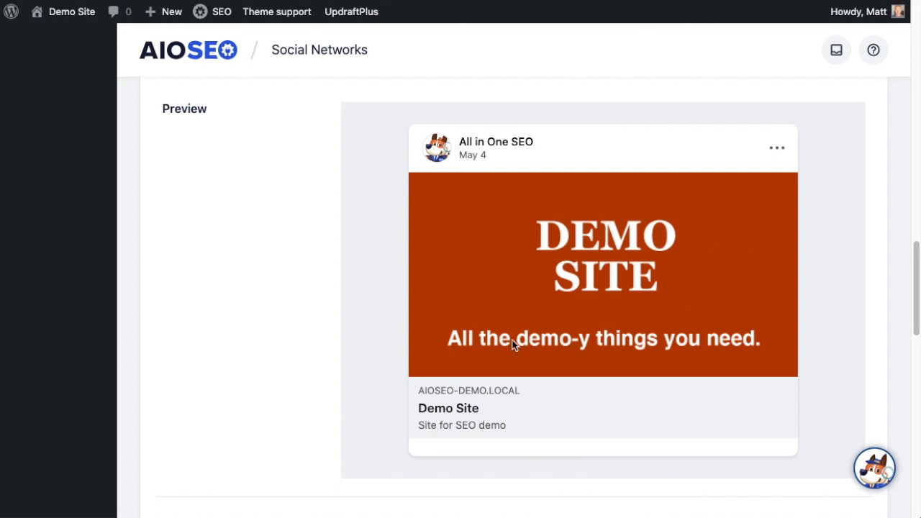
mouse_move(834, 340)
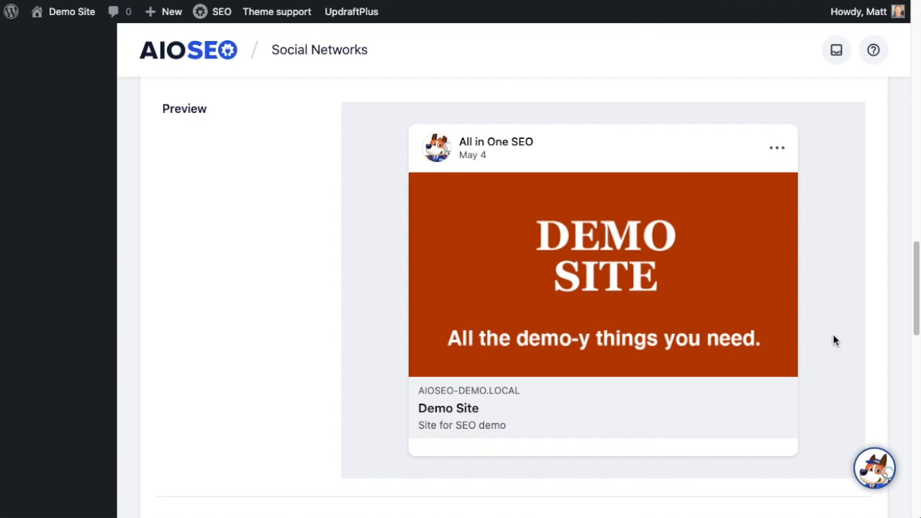
mouse_move(820, 314)
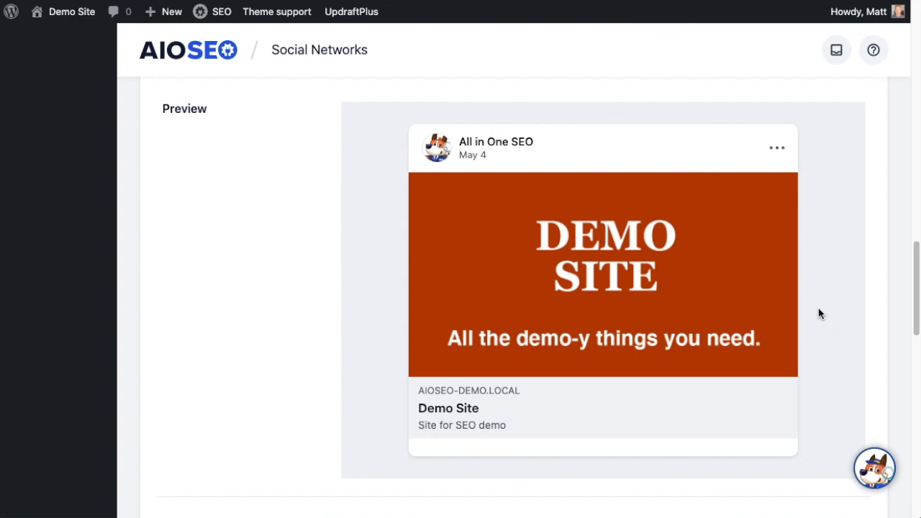
scroll("down", 3)
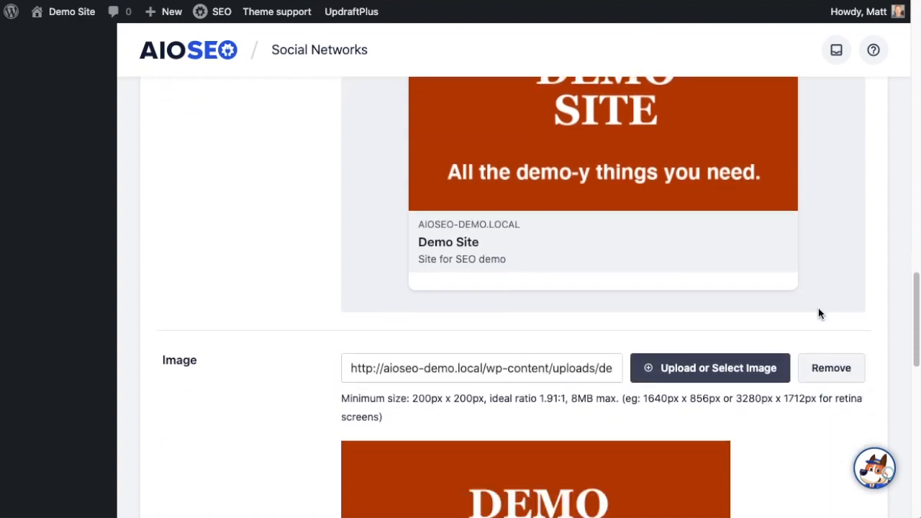
scroll("down", 3)
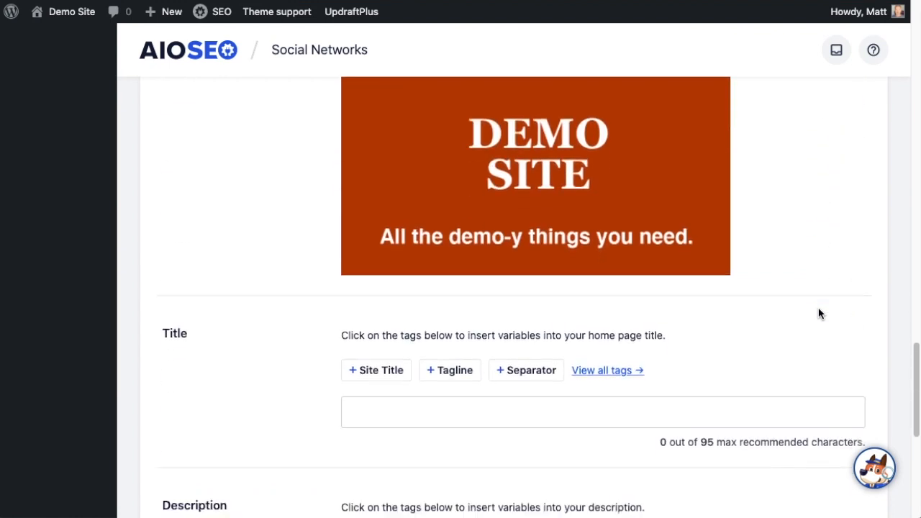
scroll("down", 3)
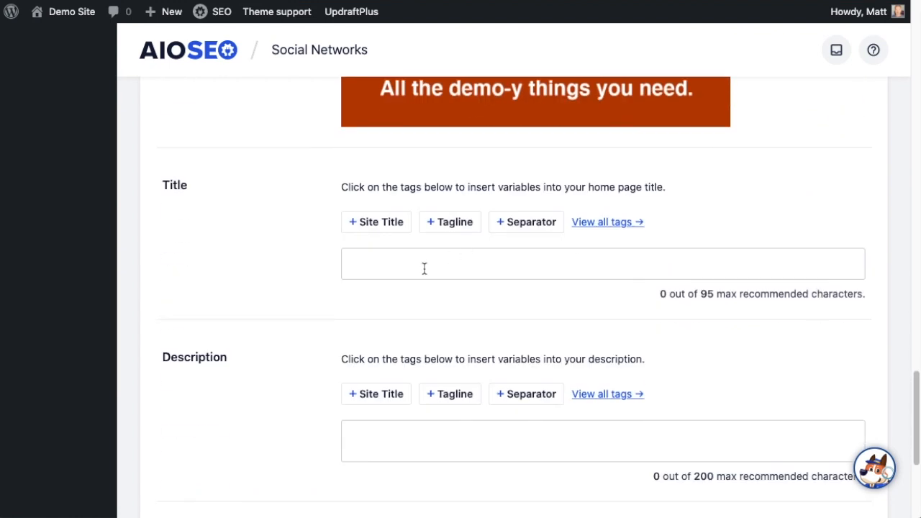
scroll("down", 3)
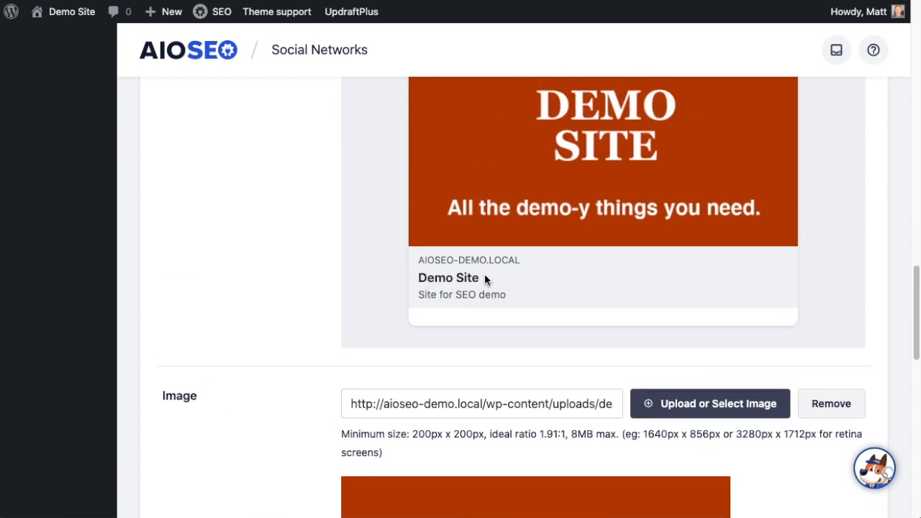
double_click(449, 278)
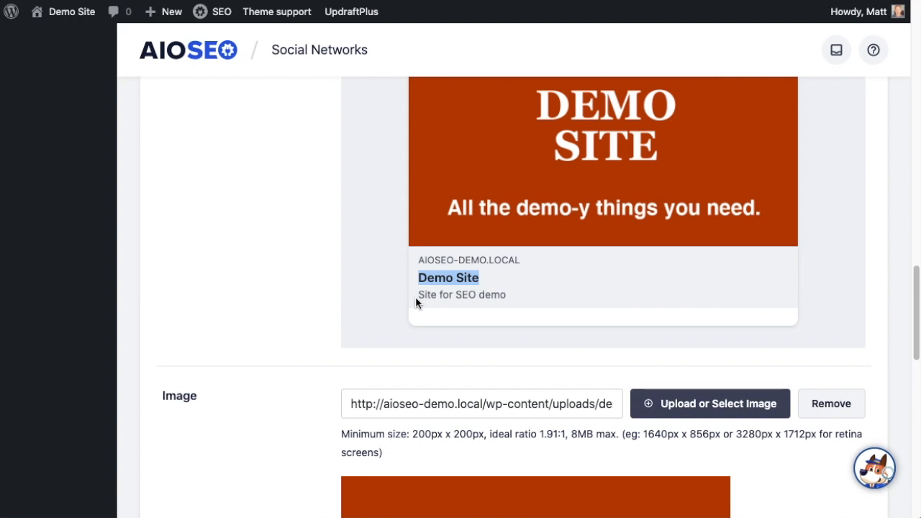
scroll("down", 3)
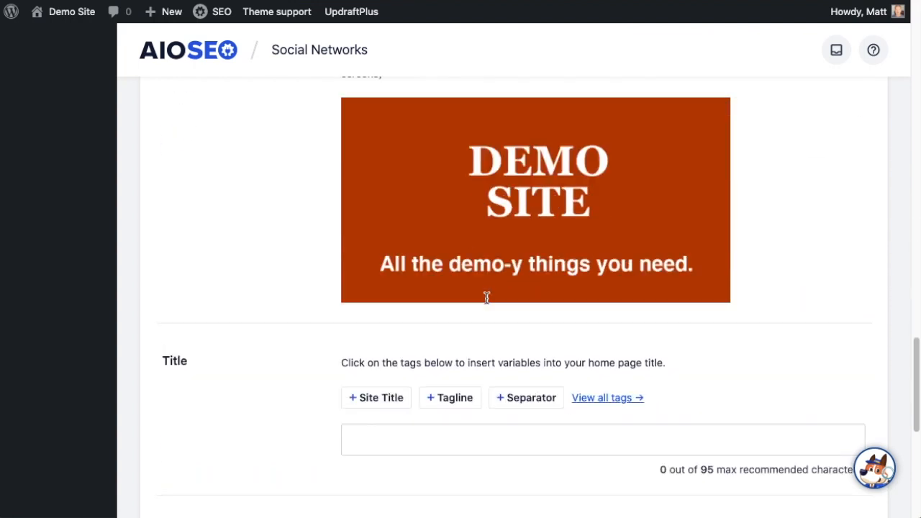
scroll("down", 3)
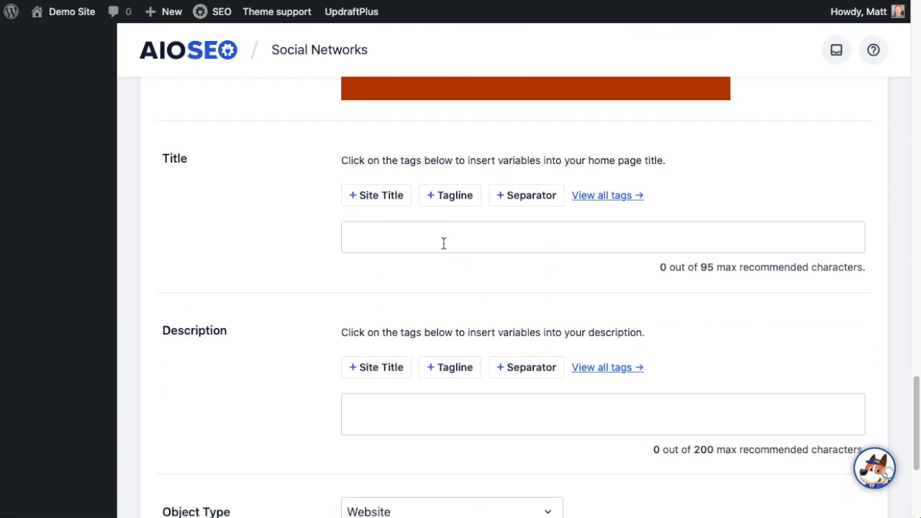
mouse_move(418, 197)
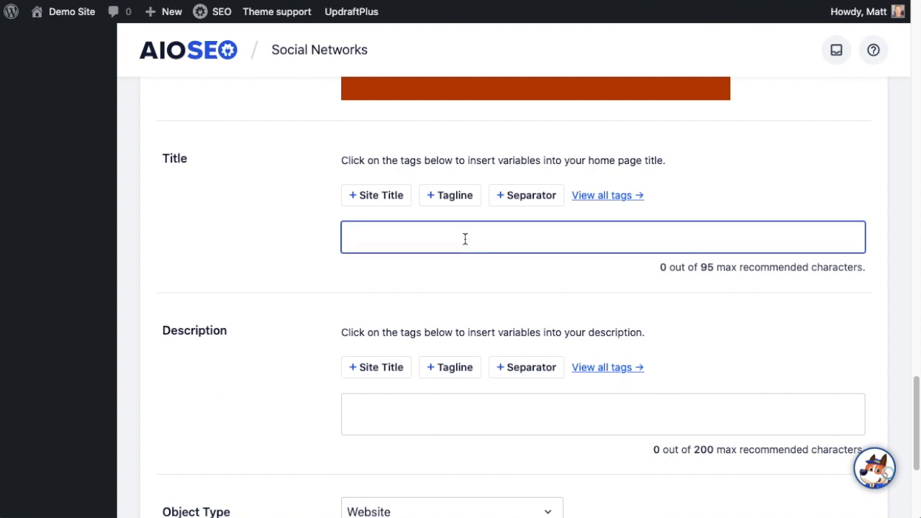
Step: Enter title 'The Best Demo Site for Demo'ing Sites' and start the description with Site Title
type("The Best Demo Site for Demo'ing Sites")
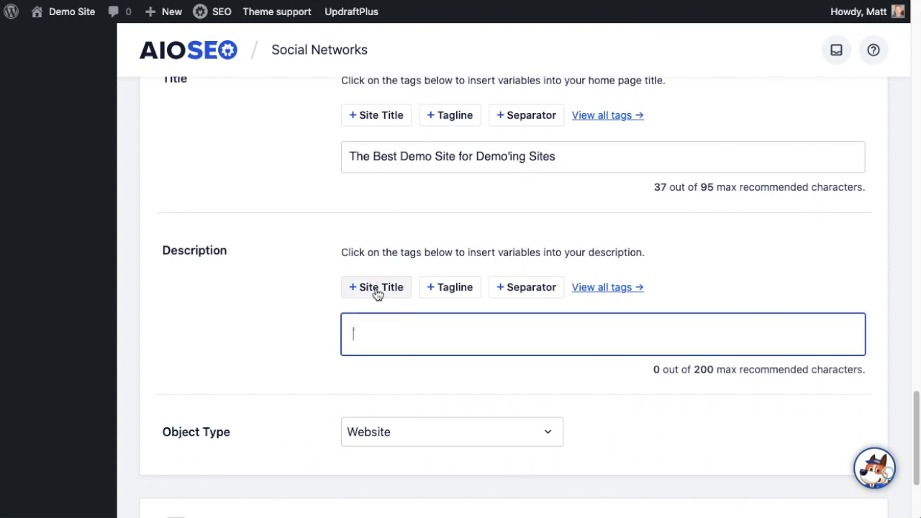
left_click(376, 287)
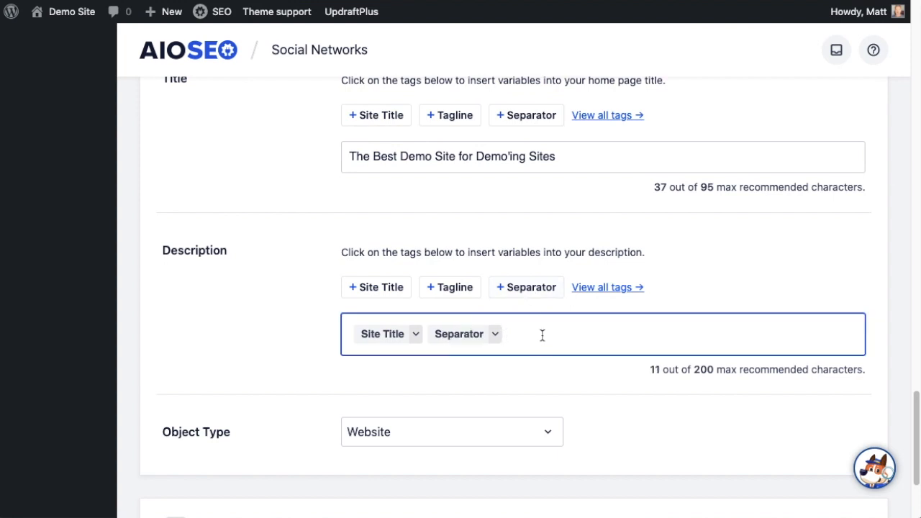
type("We've been demo'ing sites since")
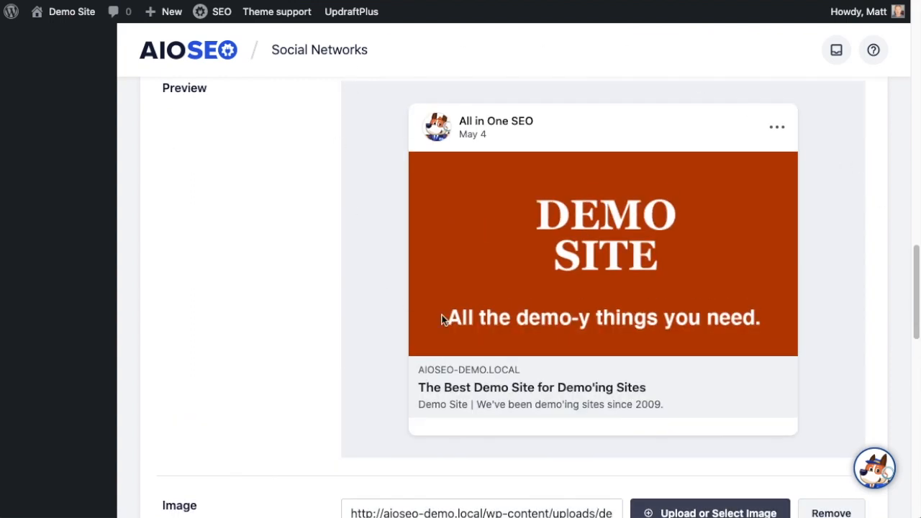
mouse_move(850, 297)
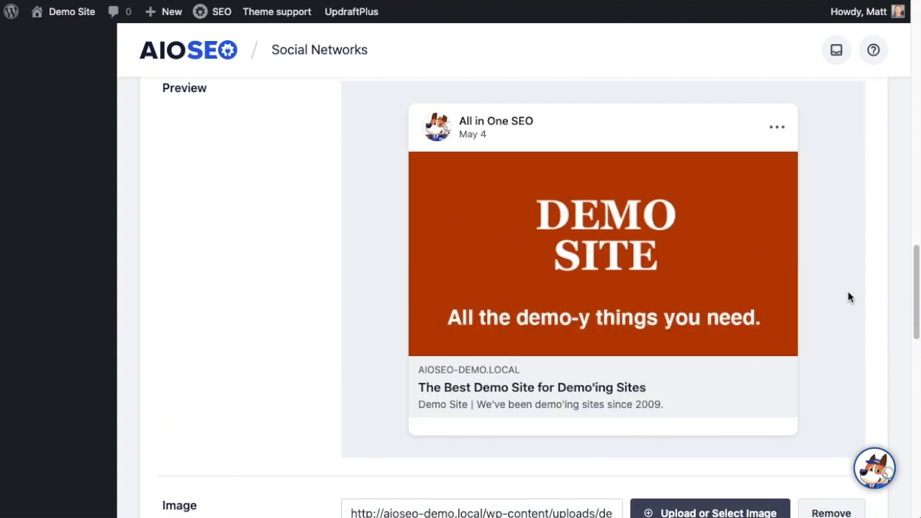
scroll("down", 3)
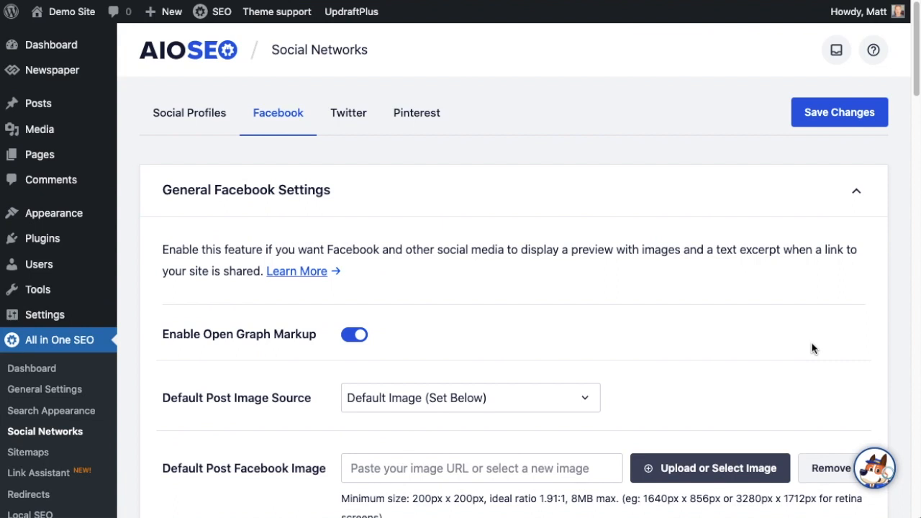
mouse_move(742, 319)
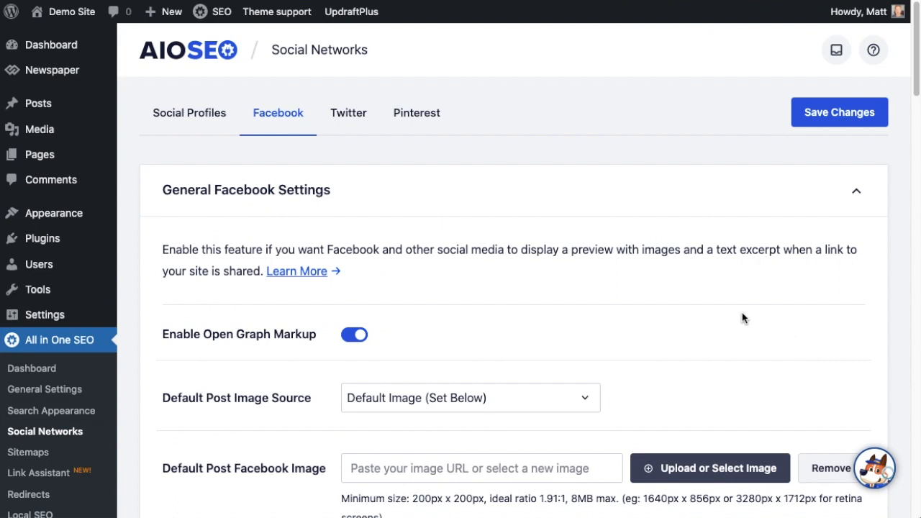
mouse_move(172, 312)
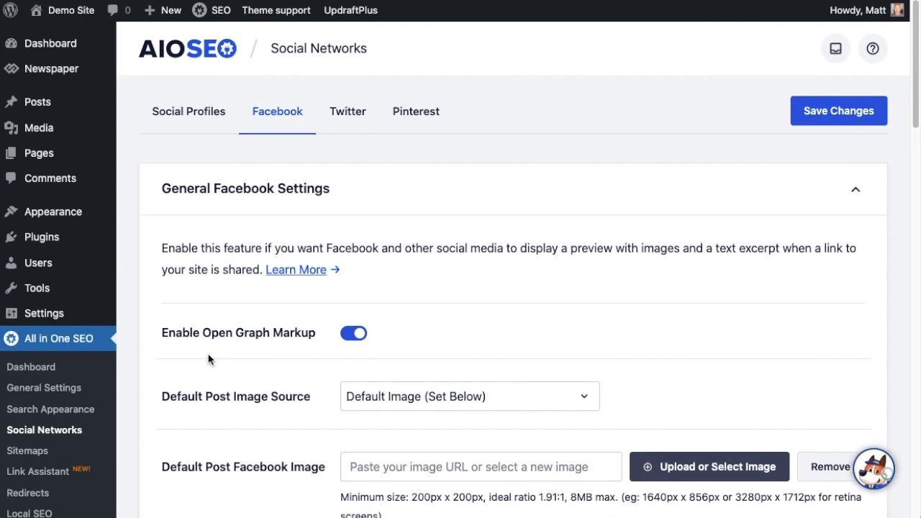
mouse_move(38, 152)
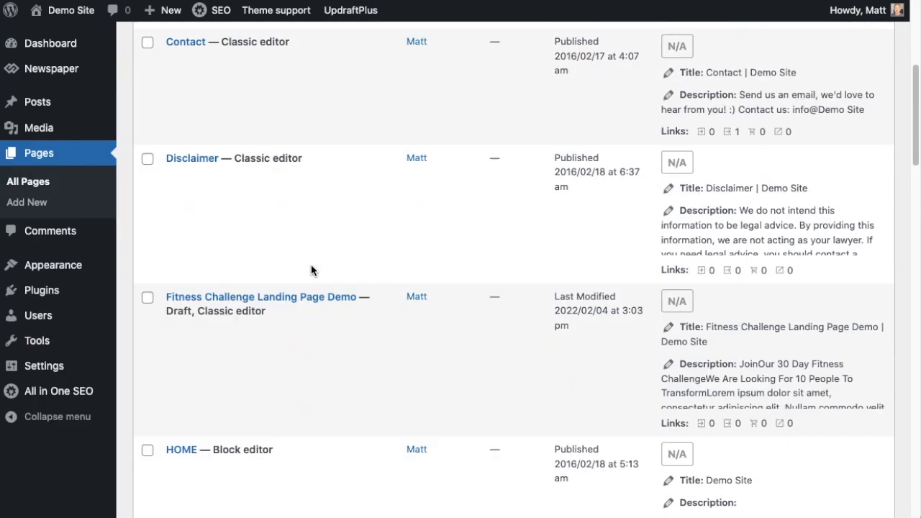
Step: Scroll the Home2 editor to the AIOSEO Settings panel and show its Social tab
scroll("down", 3)
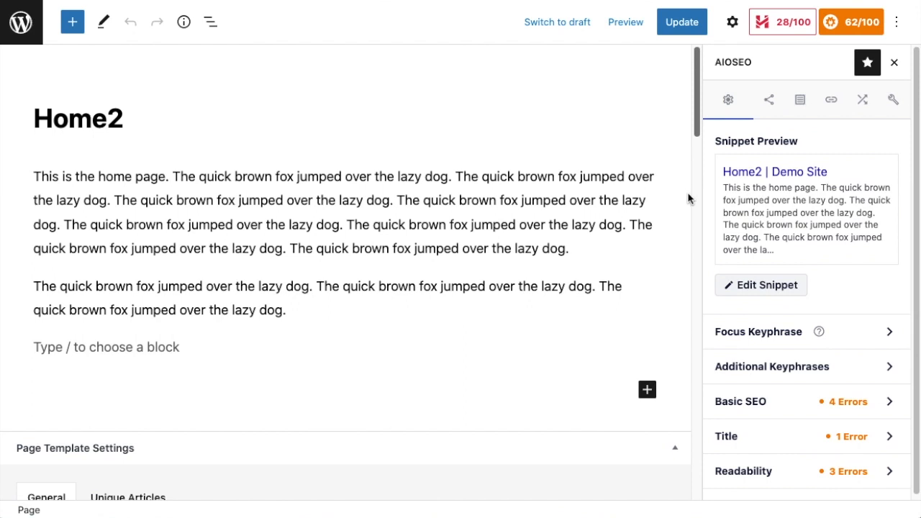
scroll("down", 3)
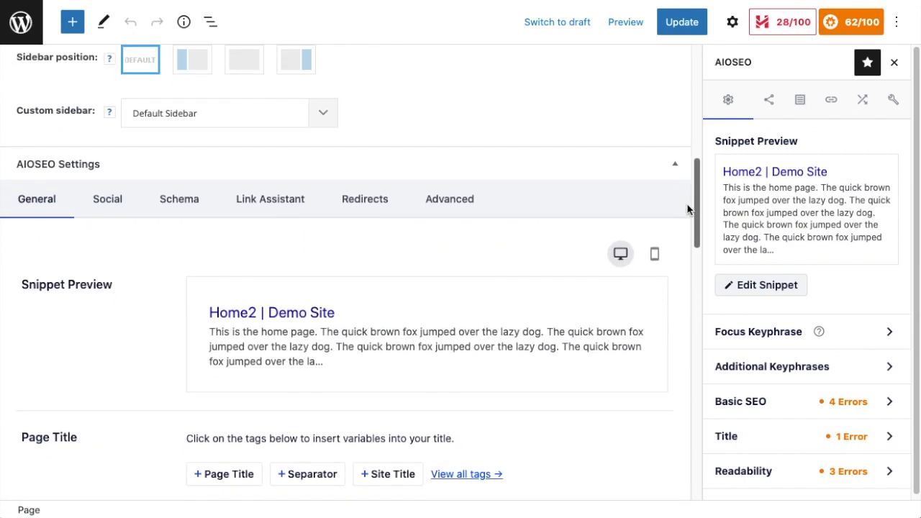
scroll("down", 3)
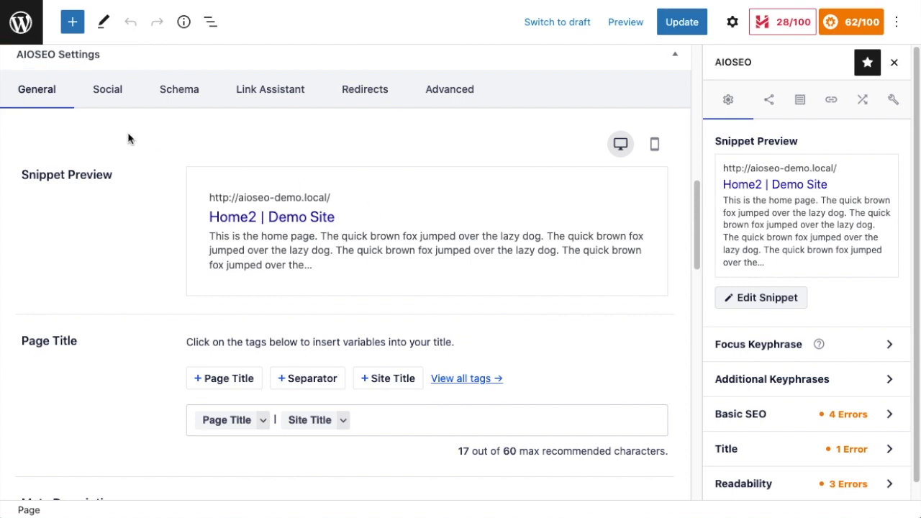
left_click(108, 89)
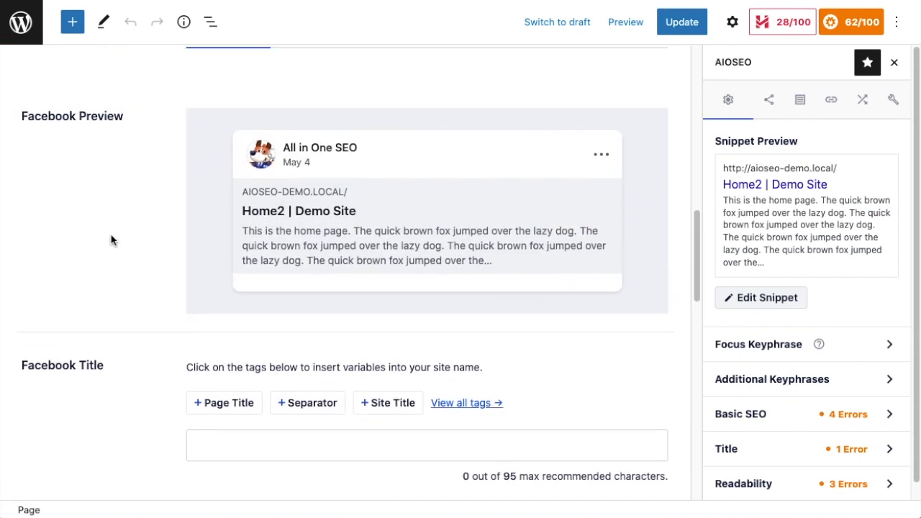
Step: Type the Facebook description 'This is the description.' and set Image Source to Custom Image
scroll("down", 3)
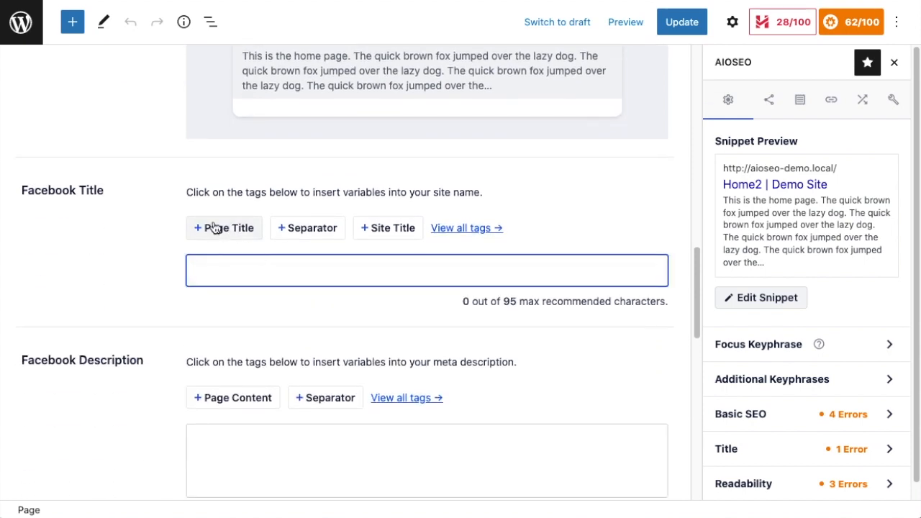
left_click(224, 227)
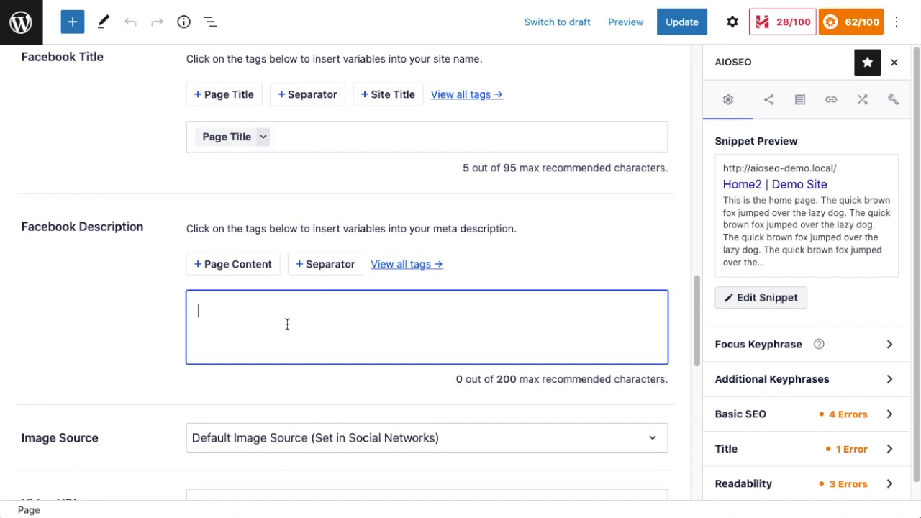
type("This is the description.")
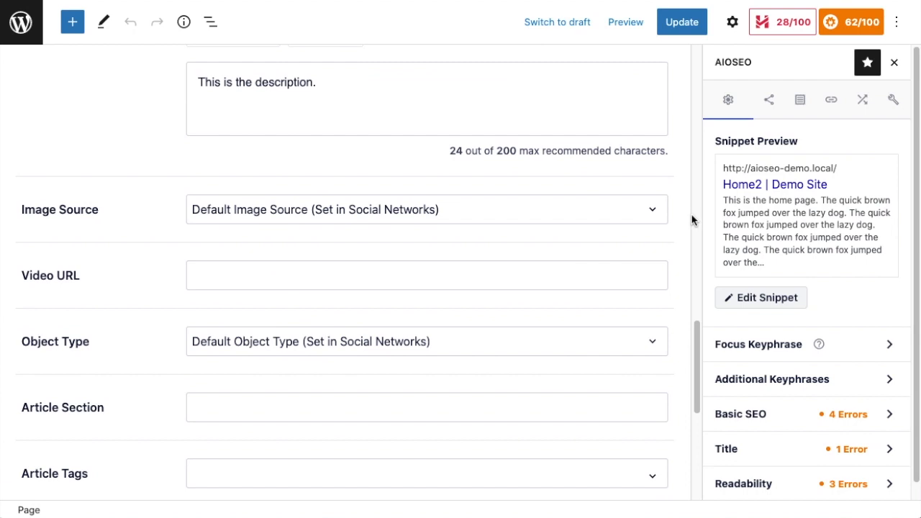
left_click(427, 210)
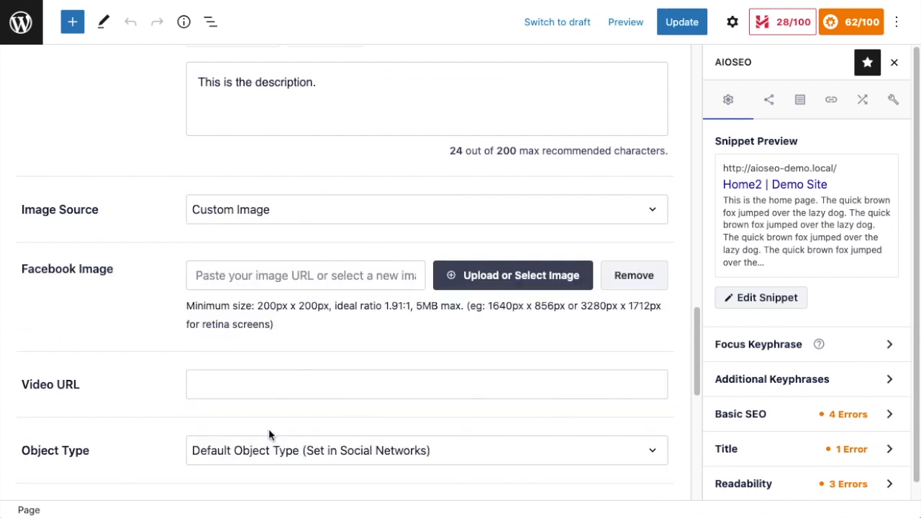
mouse_move(515, 281)
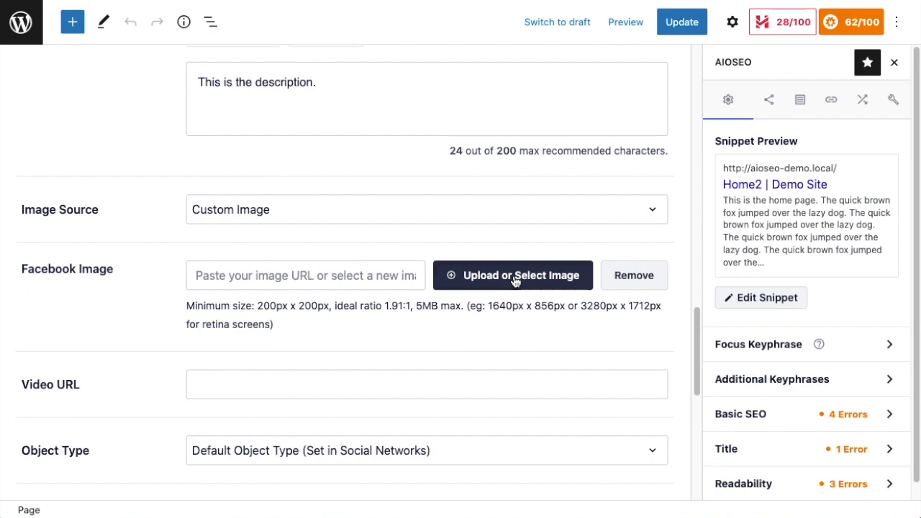
Step: Pick demo-splash.jpg from the Media Library as Home2's custom Facebook image
left_click(512, 275)
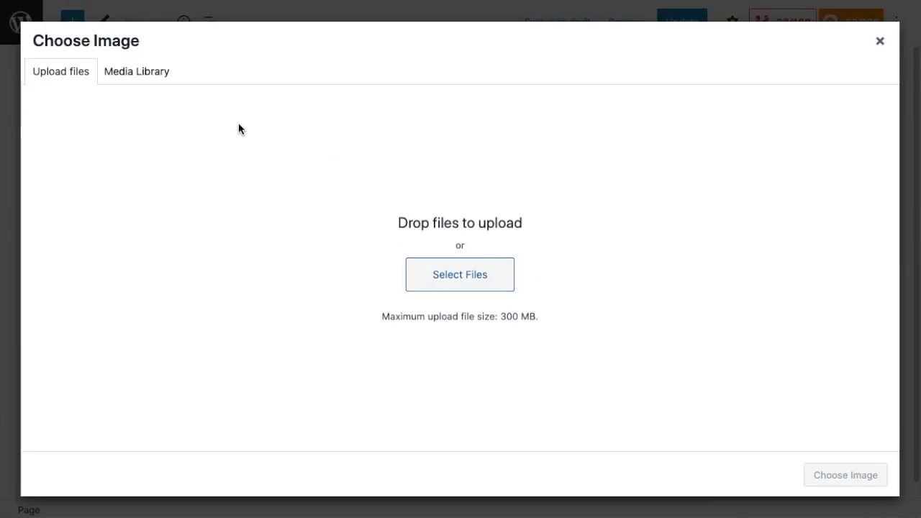
left_click(136, 71)
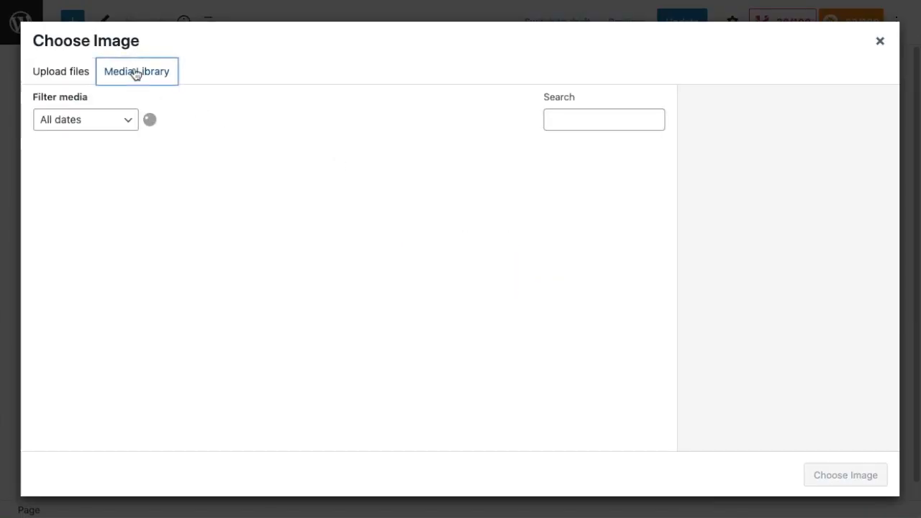
left_click(78, 192)
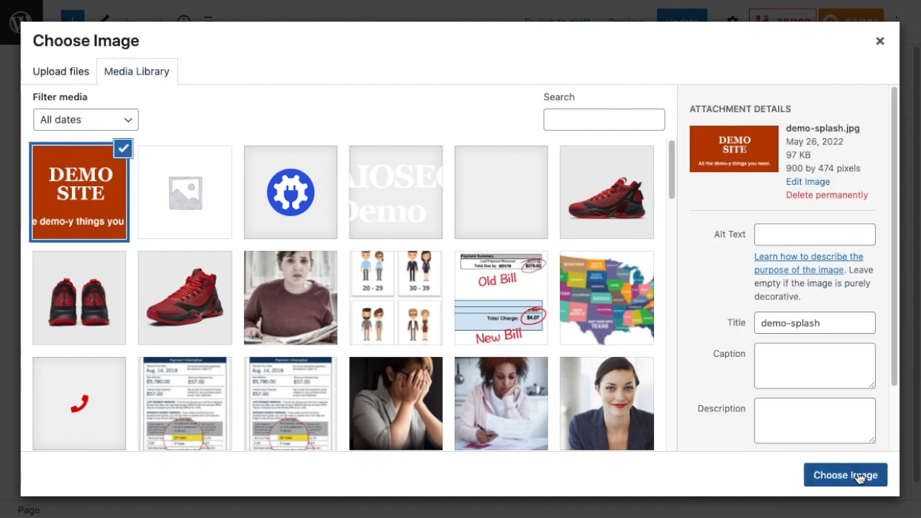
left_click(844, 475)
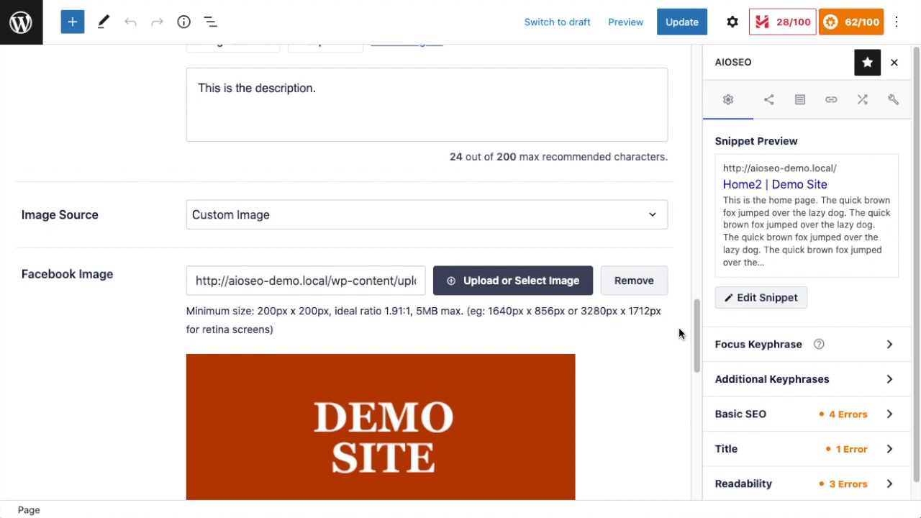
Step: Check the Home2 Facebook preview, then click Update to save the page
scroll("down", 3)
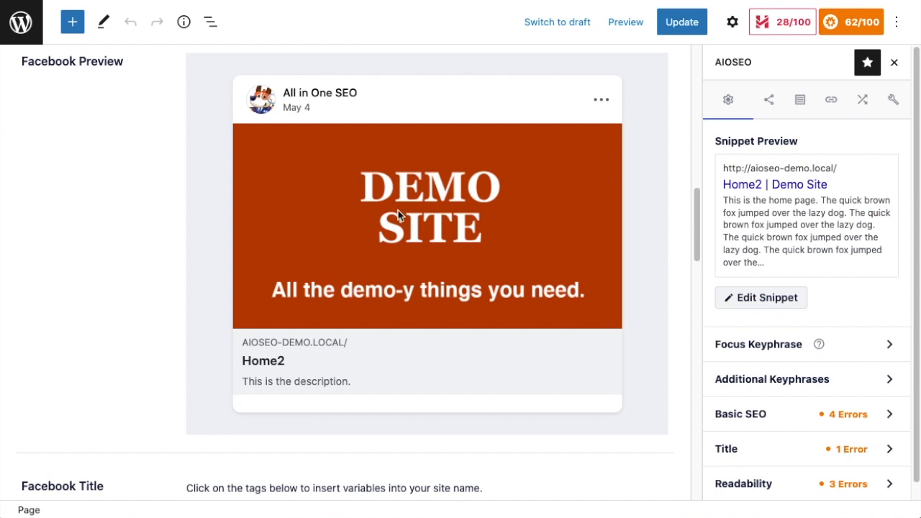
mouse_move(455, 358)
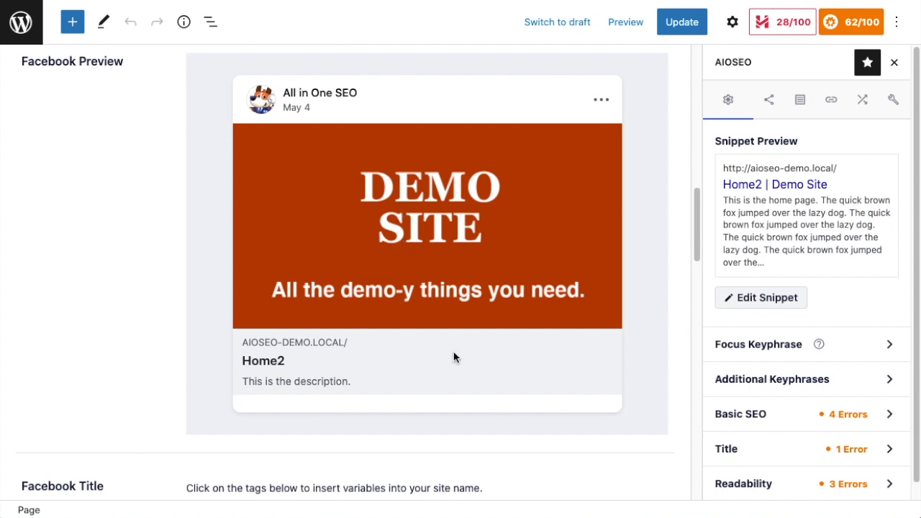
mouse_move(150, 476)
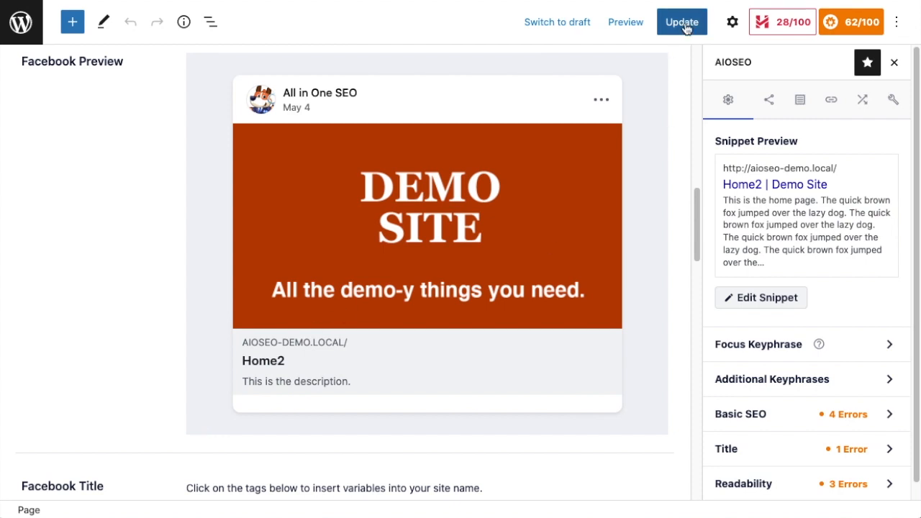
left_click(681, 22)
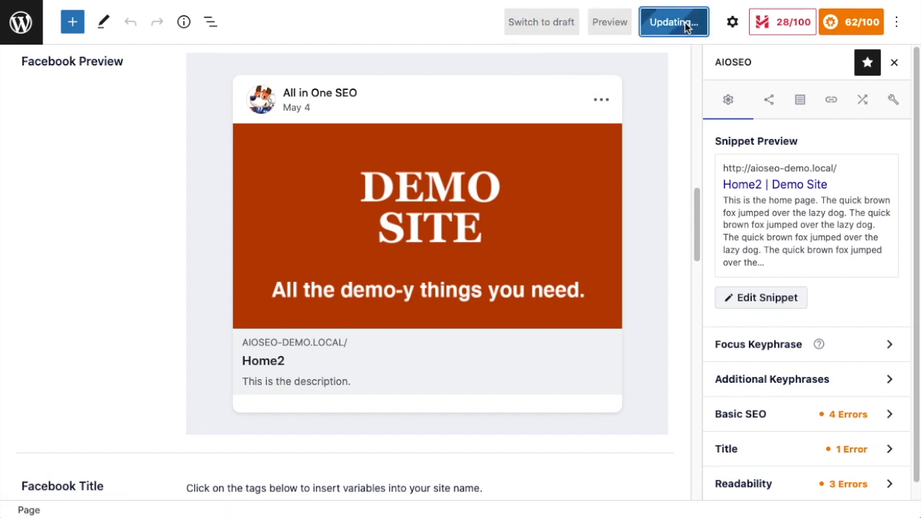